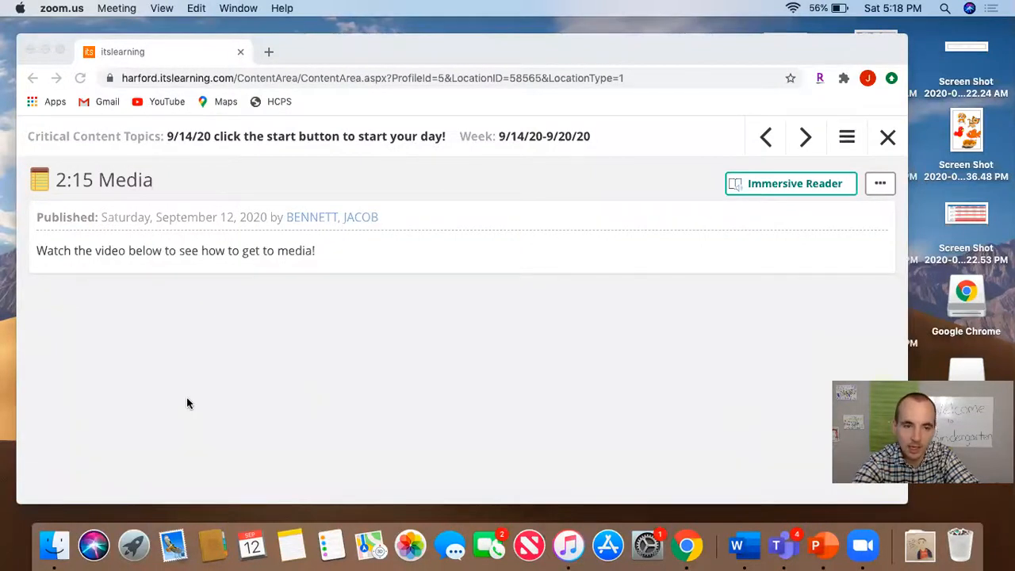
pyautogui.moveTo(205, 221)
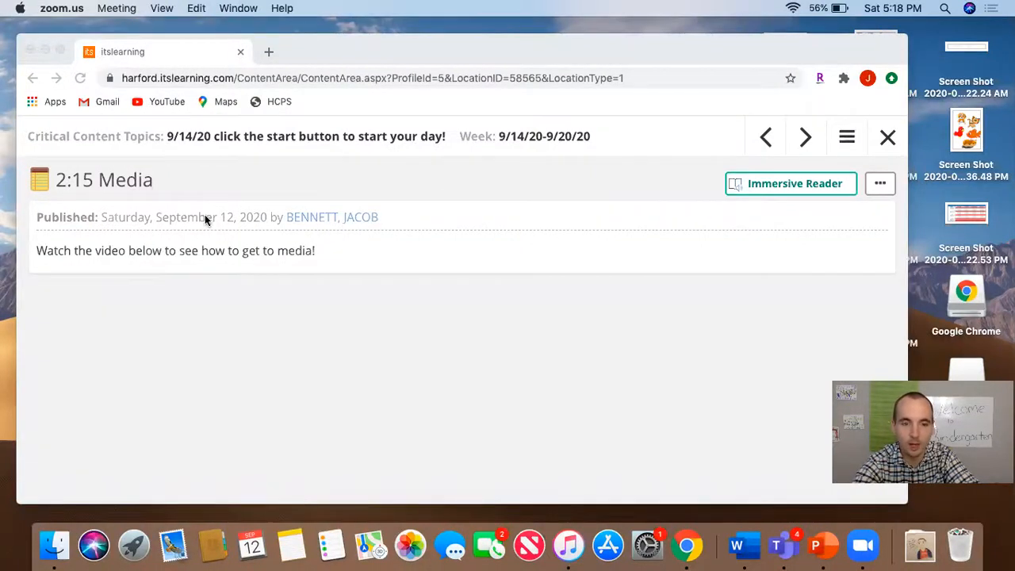
pyautogui.moveTo(176, 273)
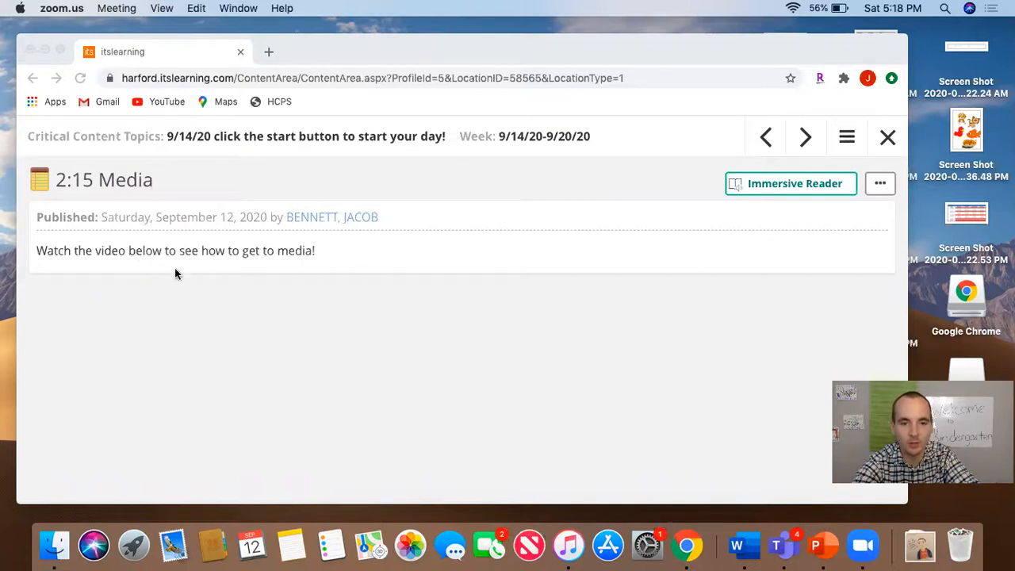
pyautogui.moveTo(92, 306)
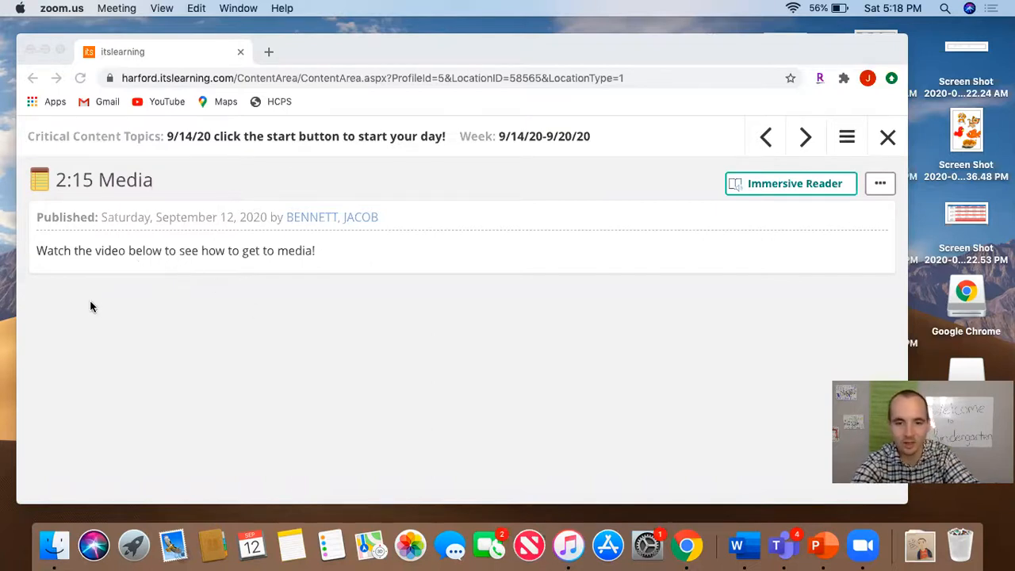
pyautogui.moveTo(116, 259)
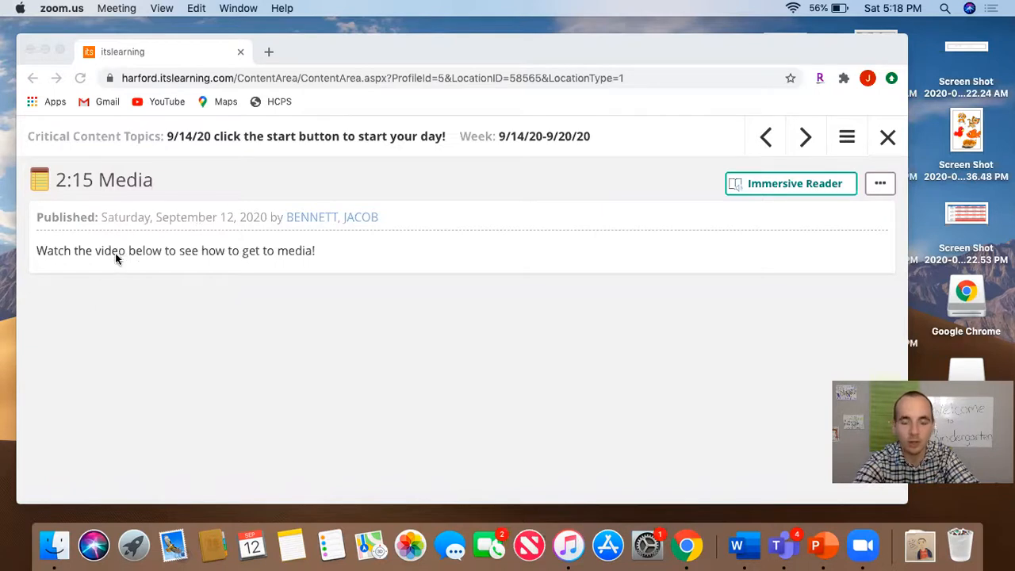
pyautogui.moveTo(130, 189)
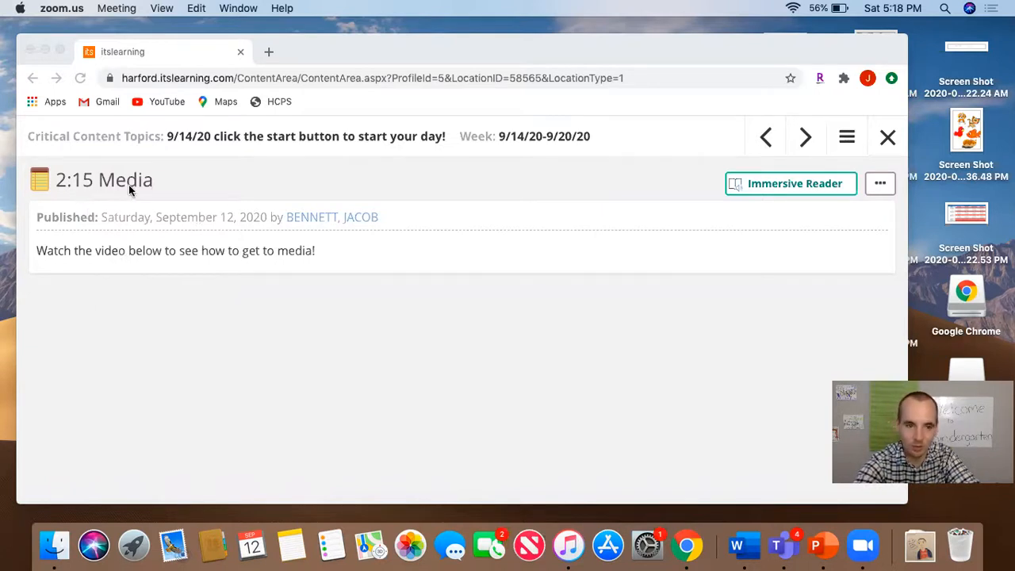
pyautogui.moveTo(136, 193)
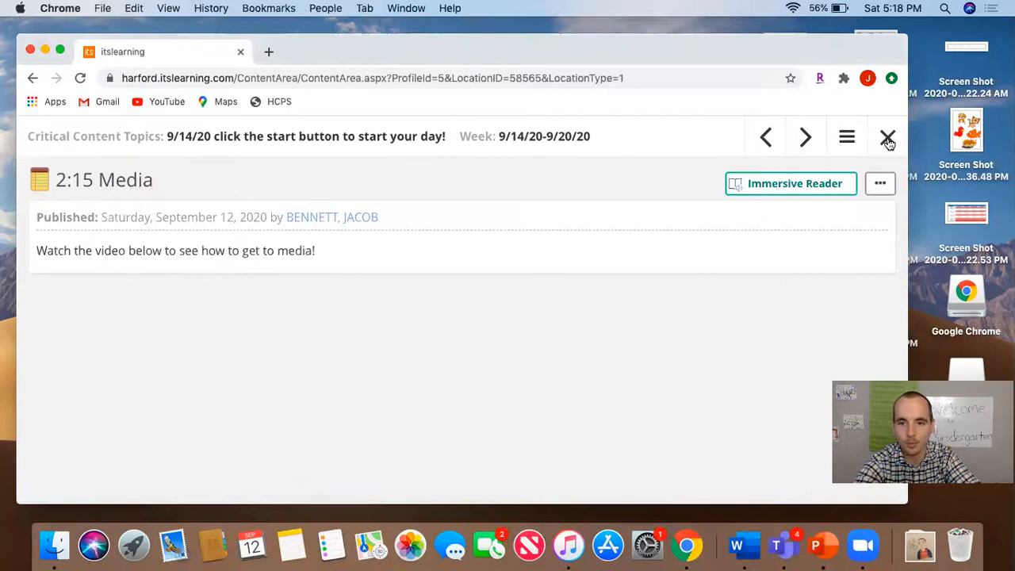
# - Close the plan page and return to the itslearning Home dashboard with recent updates
pyautogui.click(888, 137)
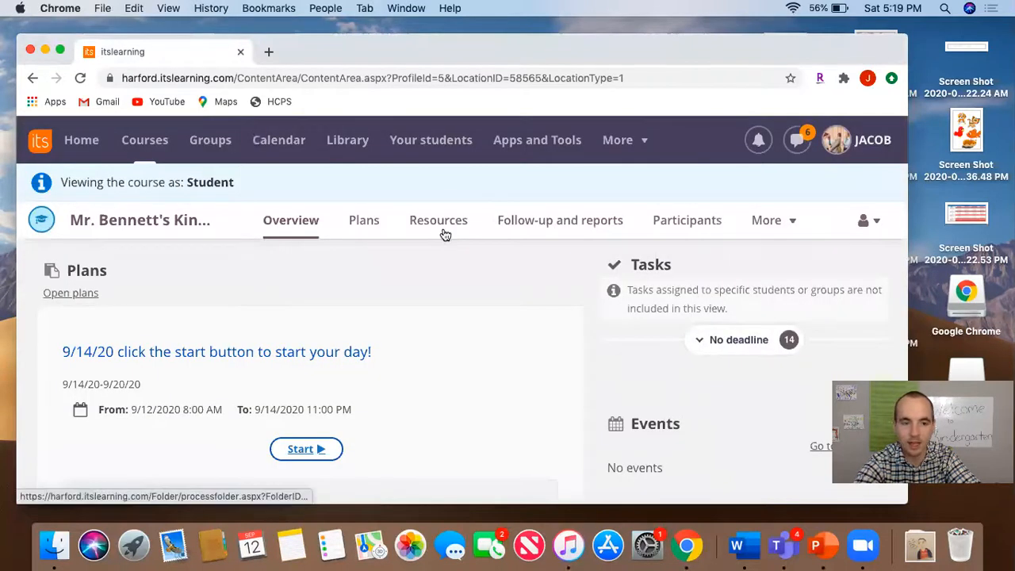
pyautogui.moveTo(79, 146)
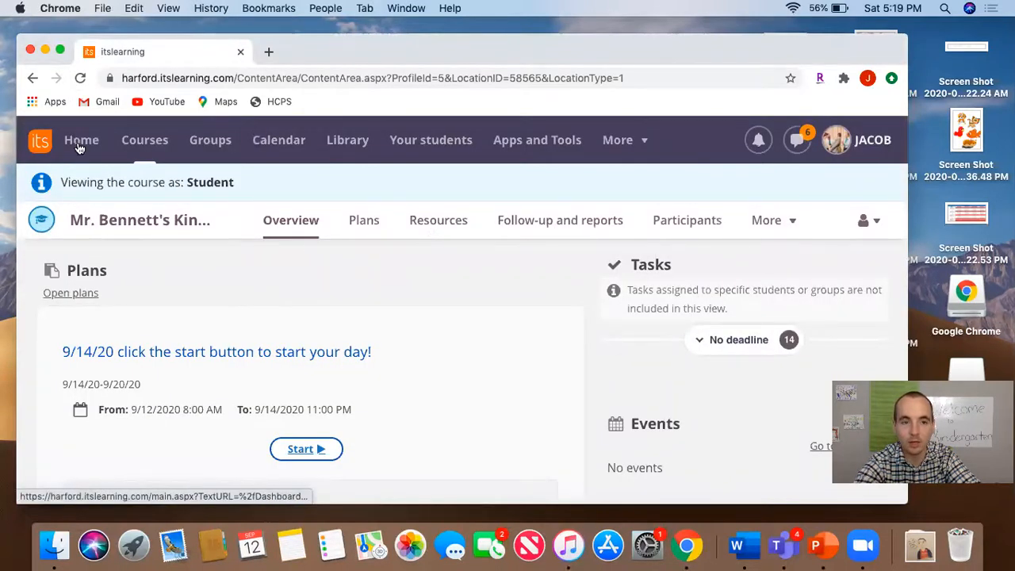
pyautogui.click(81, 140)
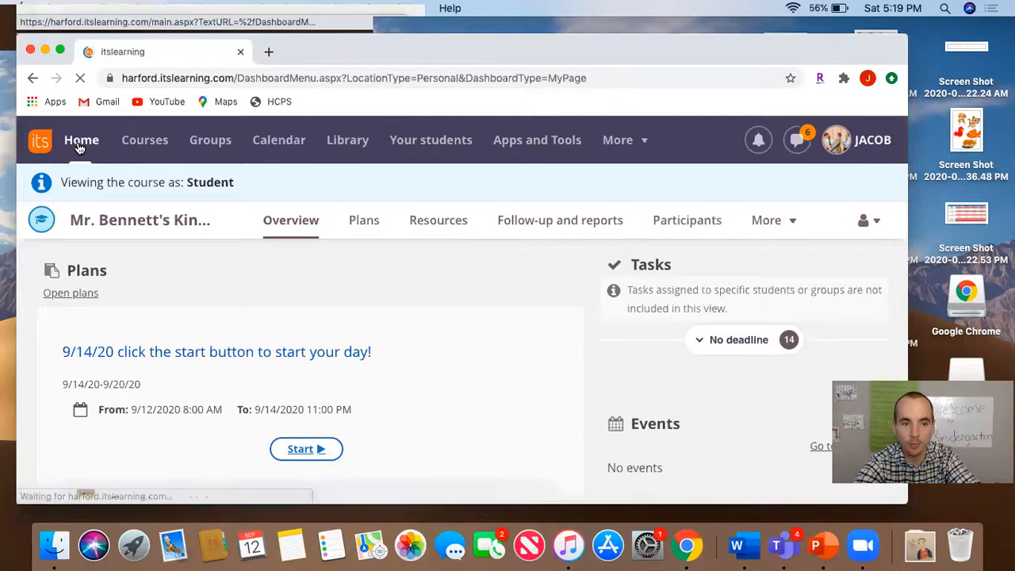
pyautogui.click(81, 139)
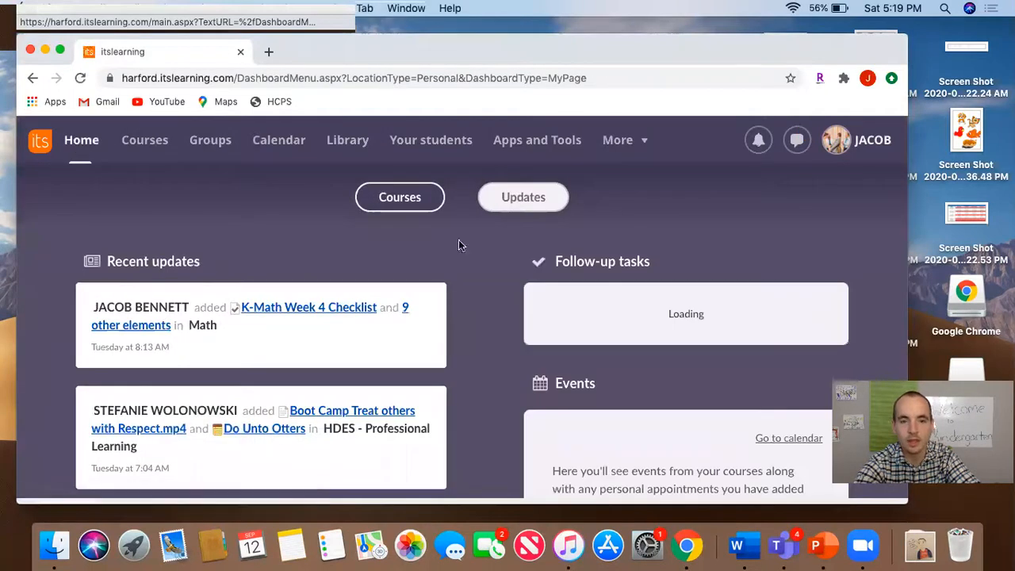
# - Switch the Home dashboard from Updates to the Courses view listing starred courses
pyautogui.click(400, 197)
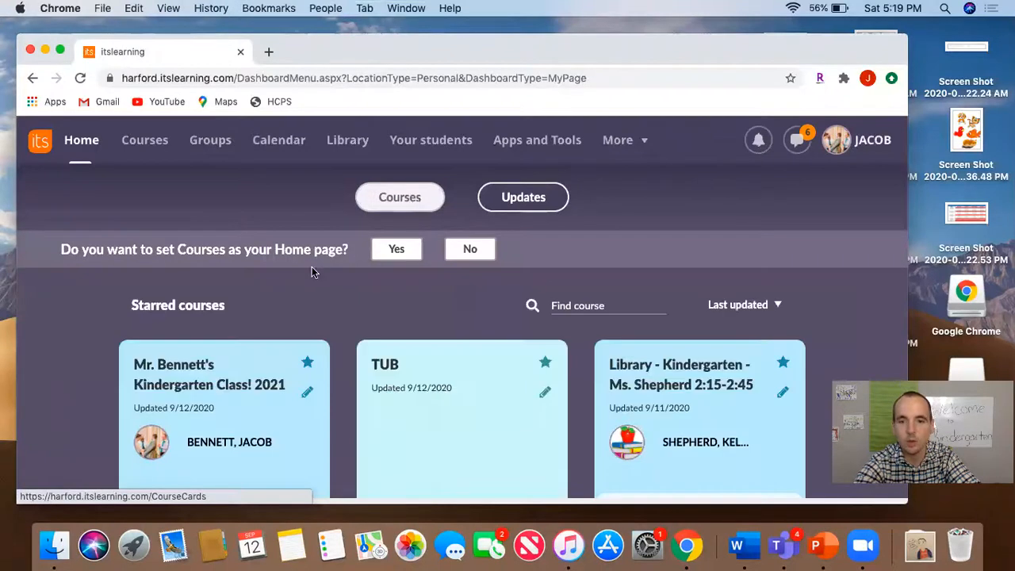
pyautogui.moveTo(625, 386)
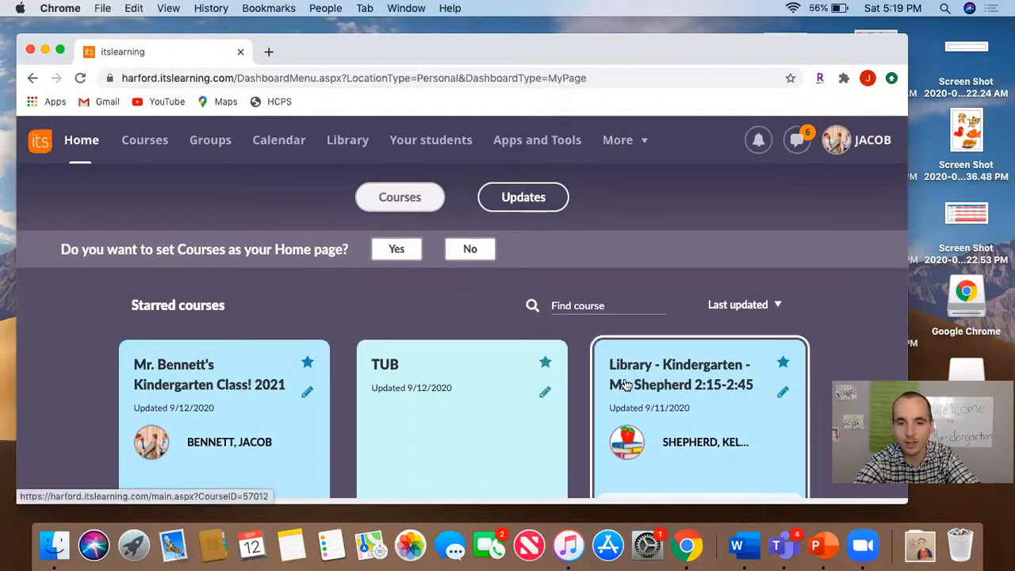
pyautogui.moveTo(646, 403)
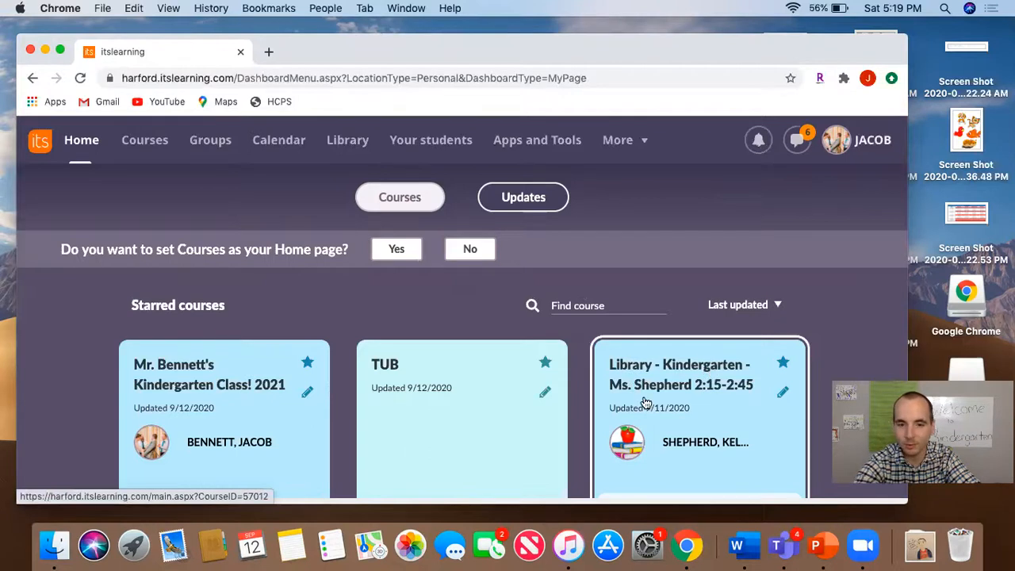
pyautogui.moveTo(679, 379)
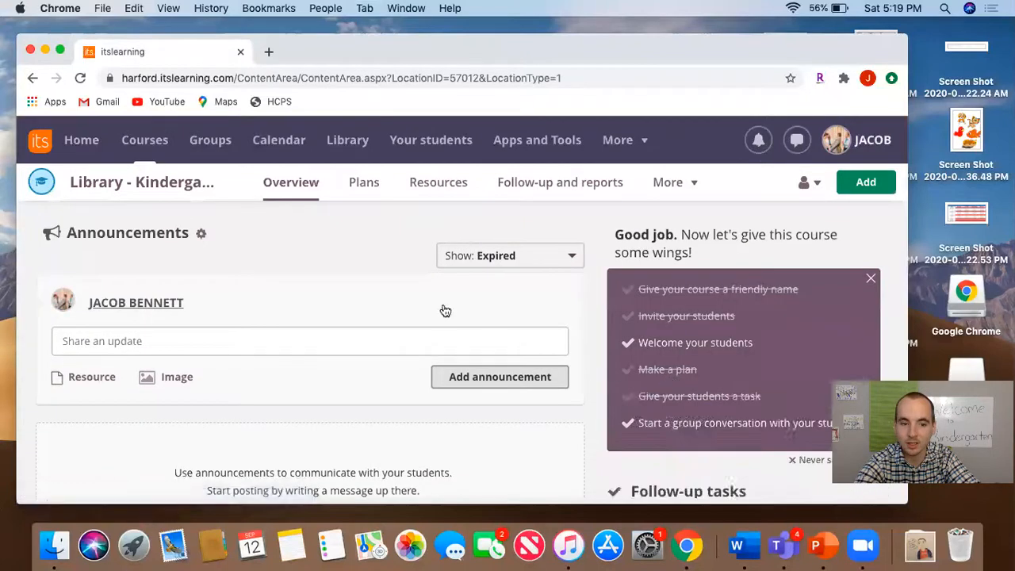
pyautogui.scroll(-3)
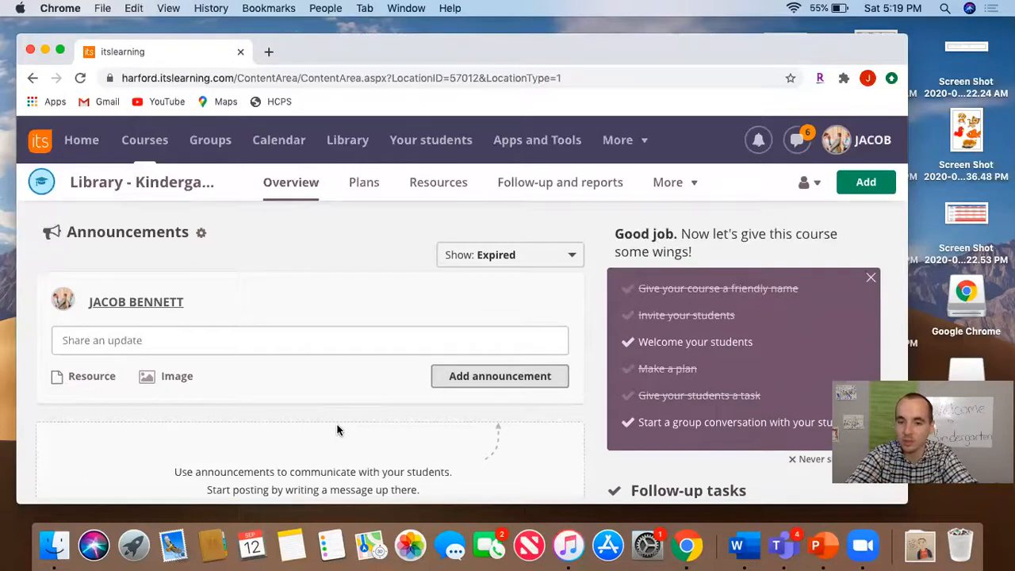
pyautogui.moveTo(174, 161)
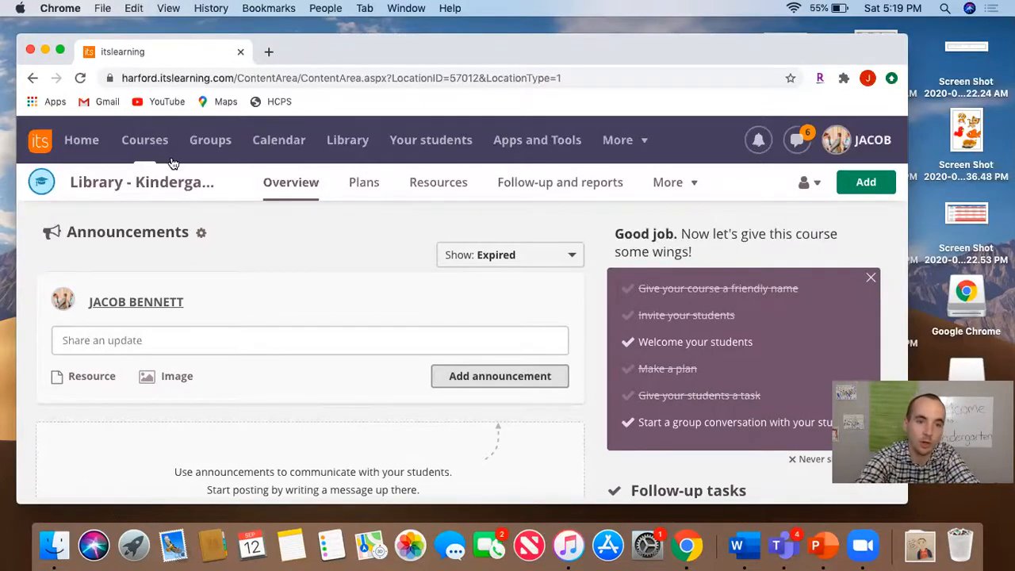
# - Return to Home, show the Courses view and scroll the starred cards including TUB and Library - Kindergarten
pyautogui.click(81, 140)
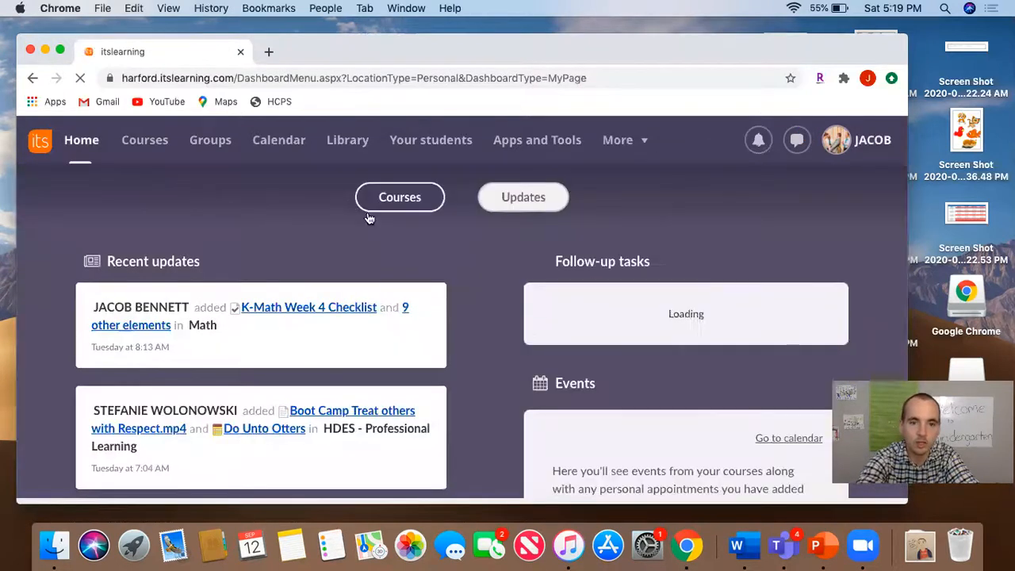
pyautogui.click(400, 196)
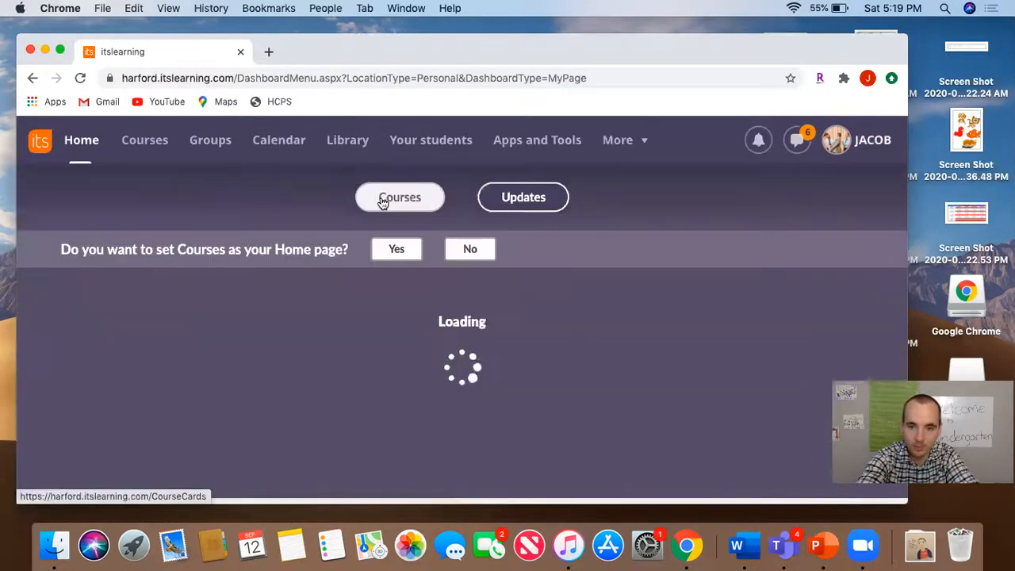
pyautogui.click(400, 197)
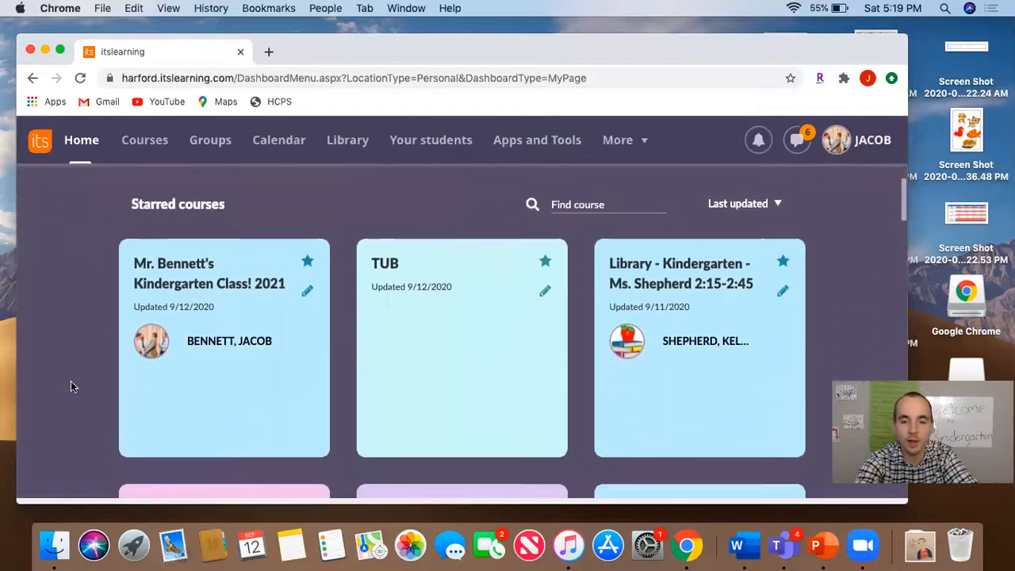
pyautogui.scroll(-3)
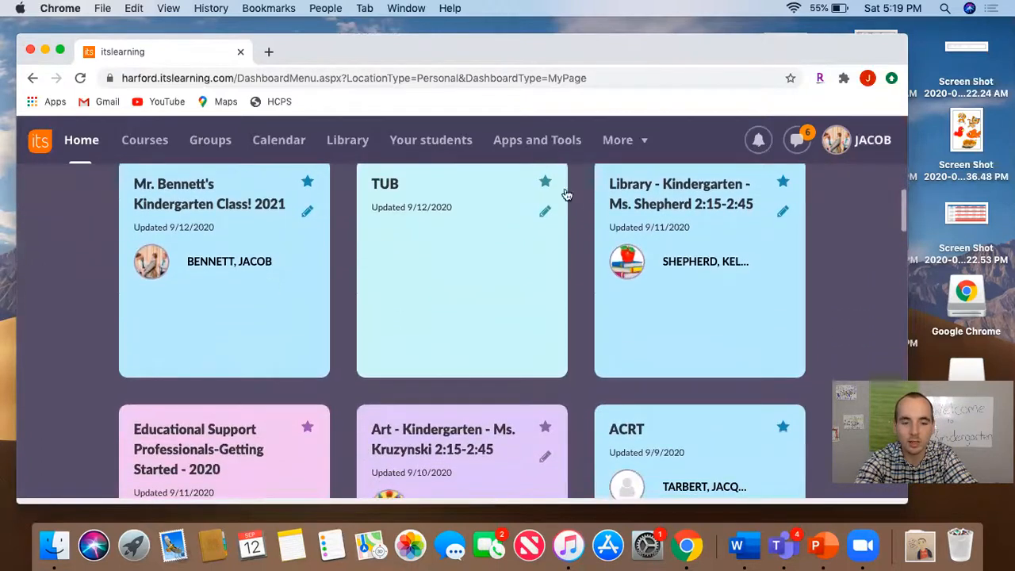
pyautogui.moveTo(451, 457)
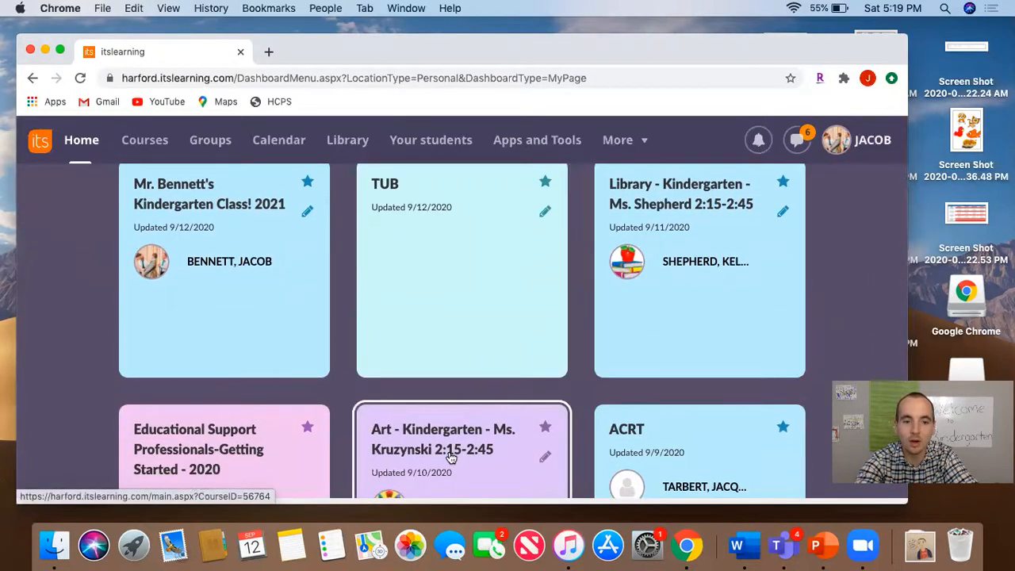
pyautogui.scroll(-3)
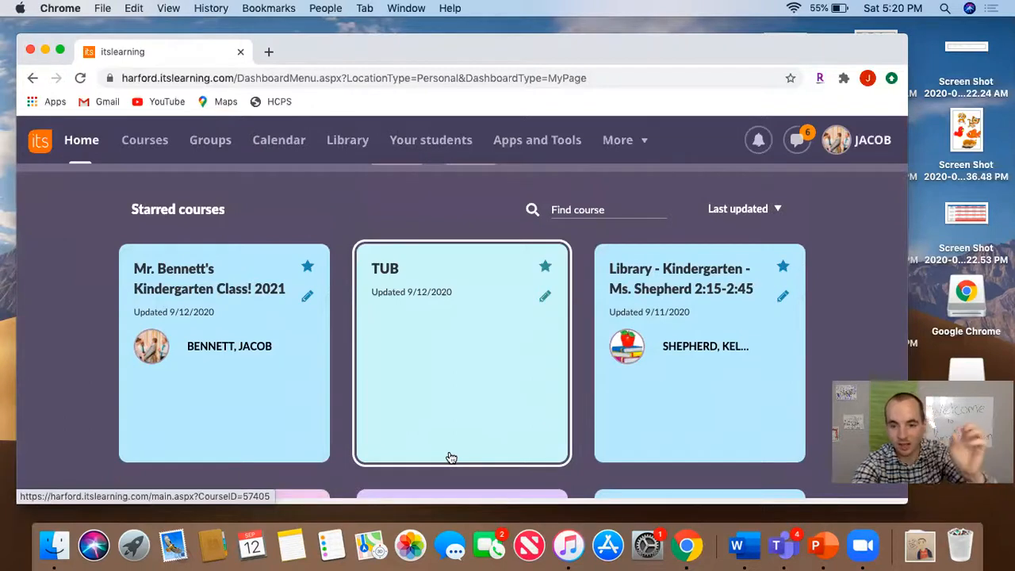
pyautogui.moveTo(625, 318)
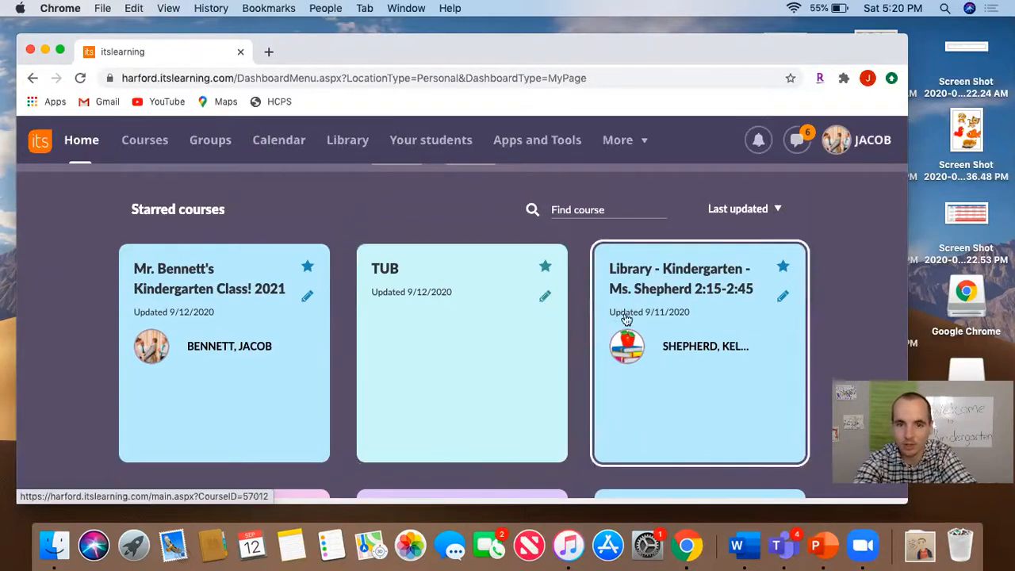